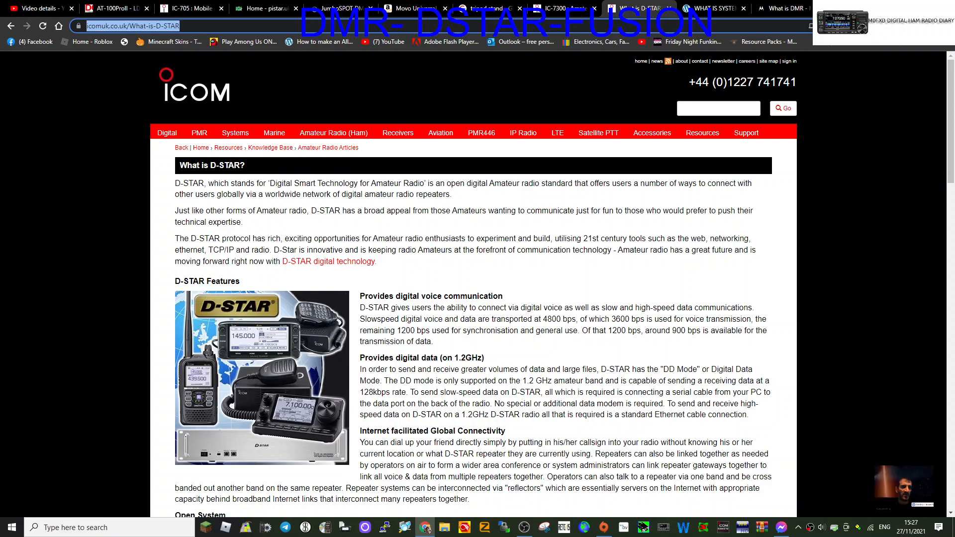
# Step: Switch to the Yaesu 'What is System Fusion' tab and scroll through its introduction
pyautogui.scroll(-3)
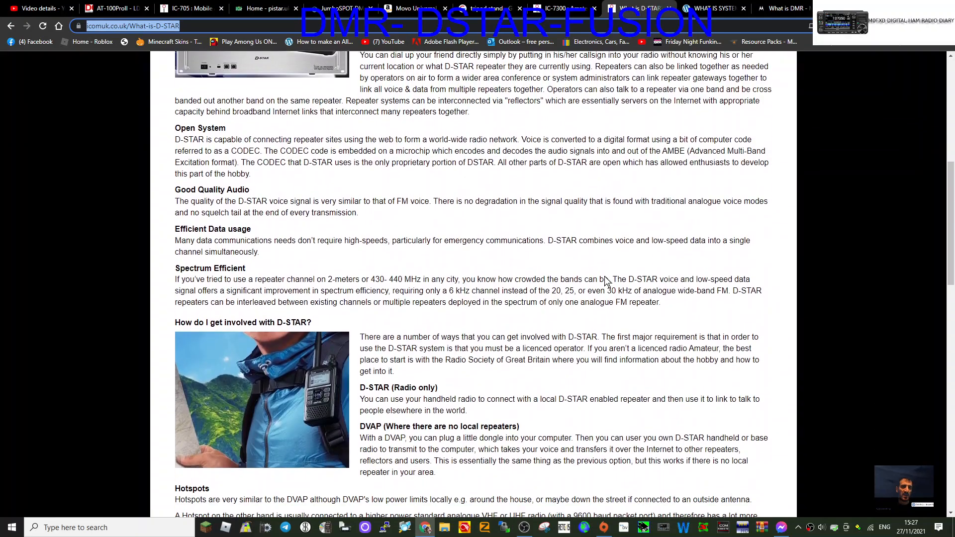
pyautogui.scroll(3)
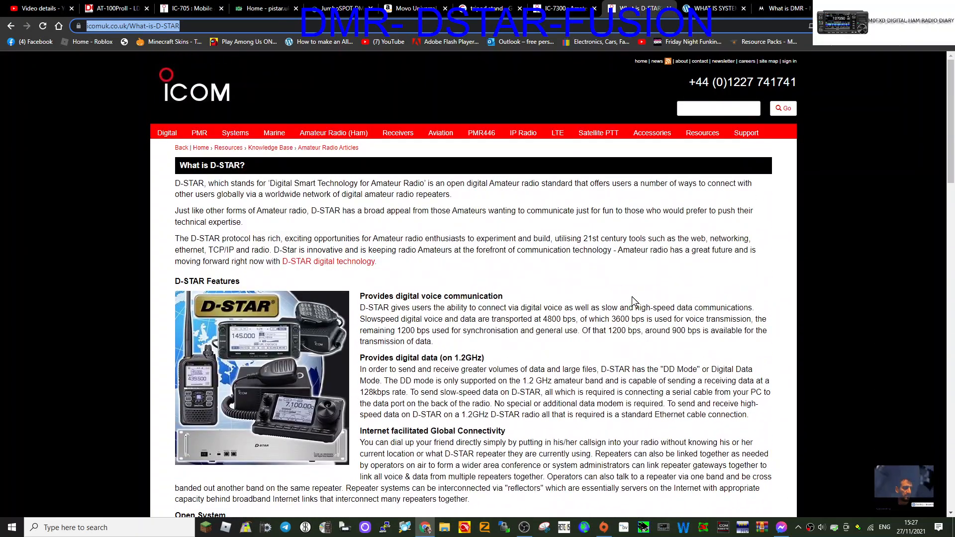
pyautogui.moveTo(583, 262)
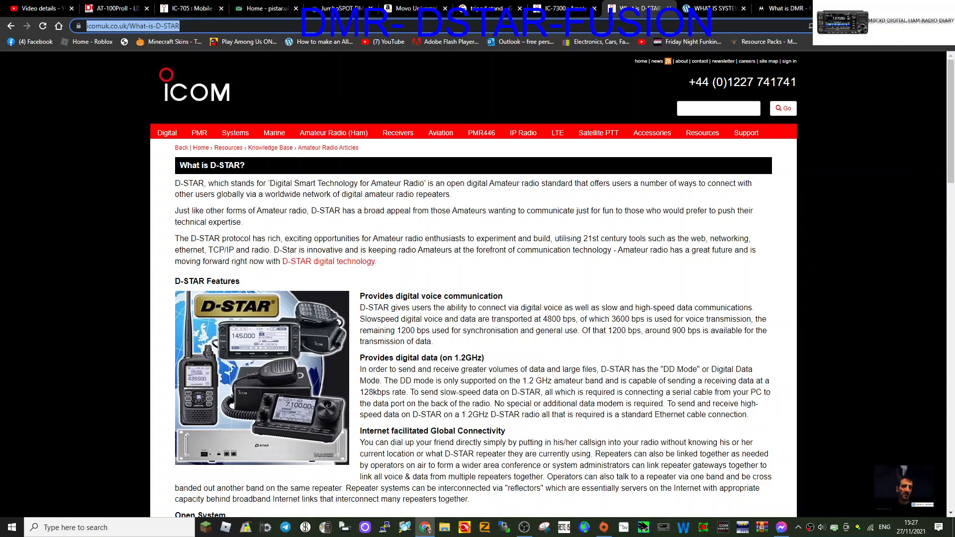
pyautogui.click(713, 8)
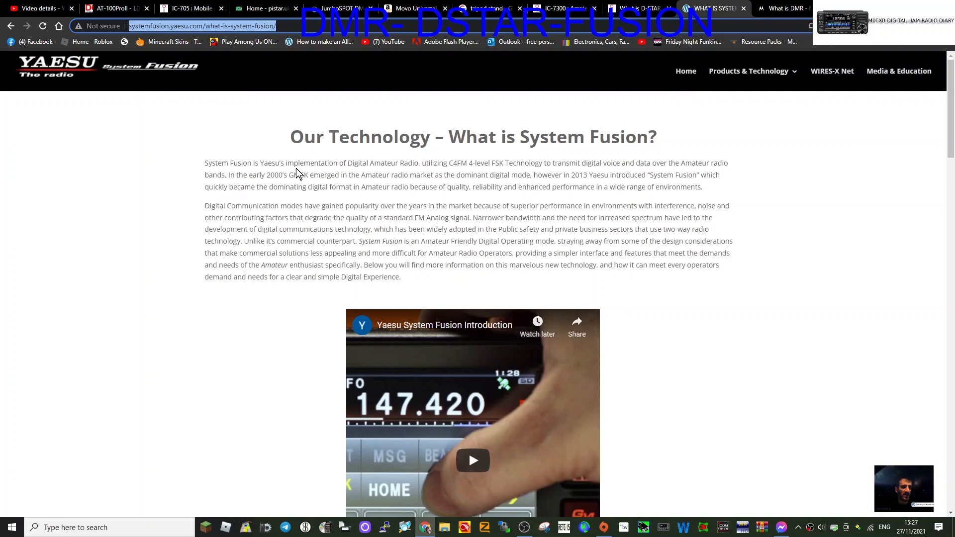
pyautogui.moveTo(258, 334)
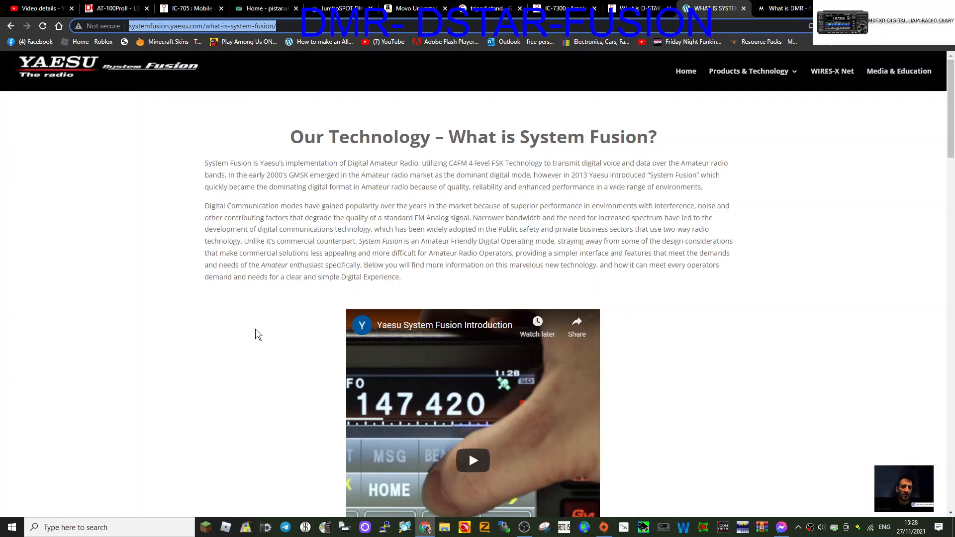
pyautogui.scroll(-3)
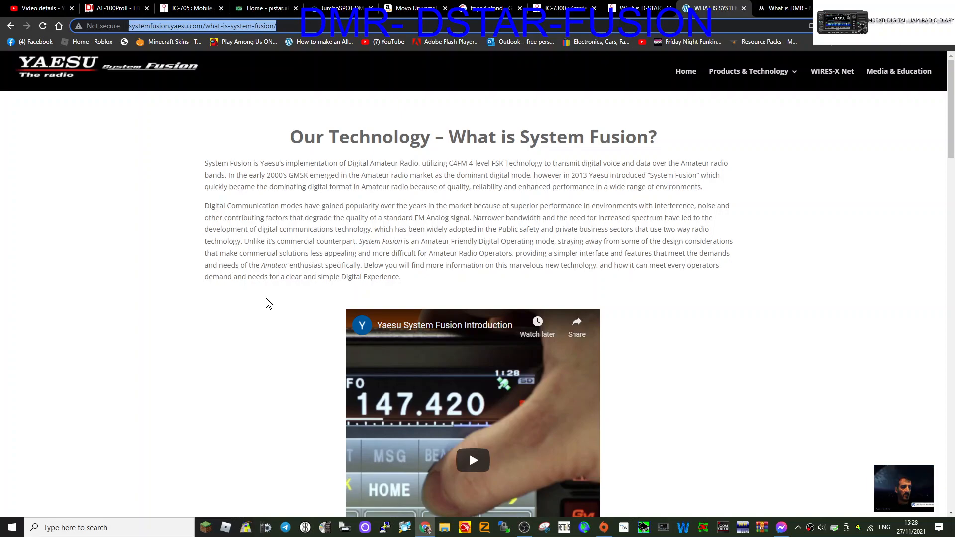
# Step: Cycle through the D-STAR and System Fusion tabs to reach Motorola's 'What is DMR' page
pyautogui.click(637, 8)
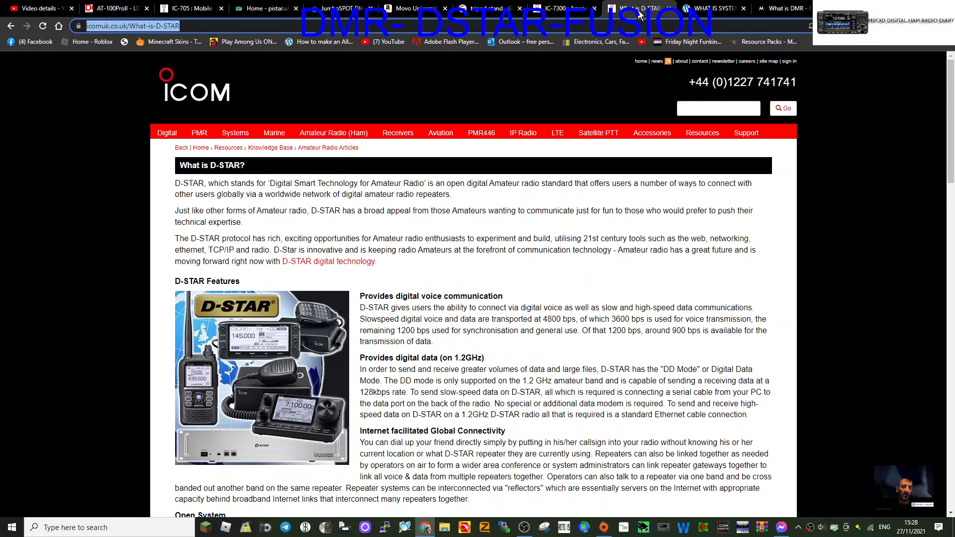
pyautogui.click(713, 8)
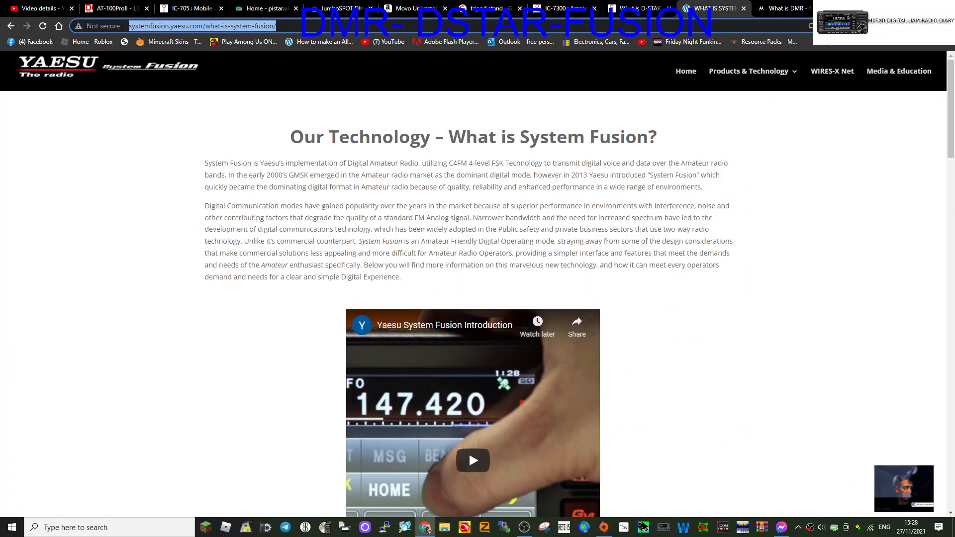
pyautogui.click(781, 8)
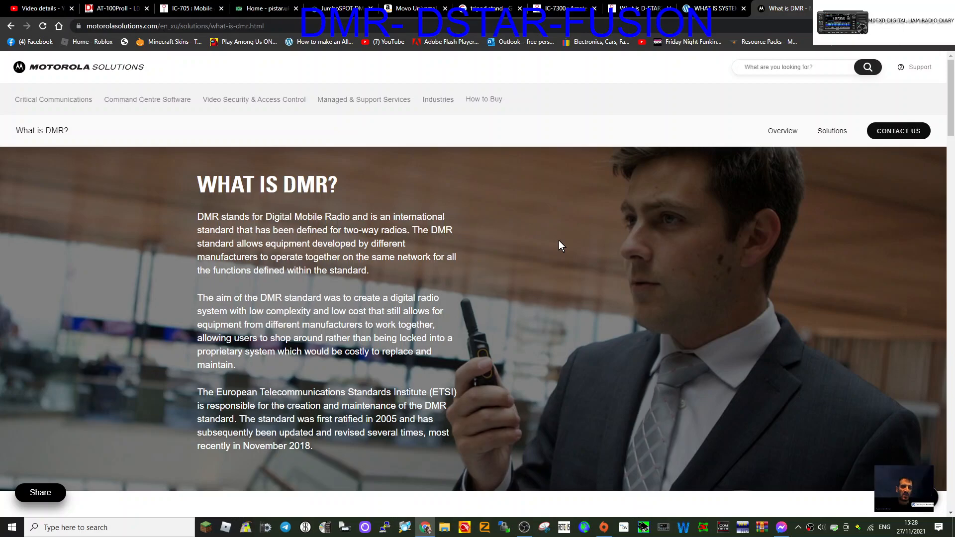
pyautogui.moveTo(689, 76)
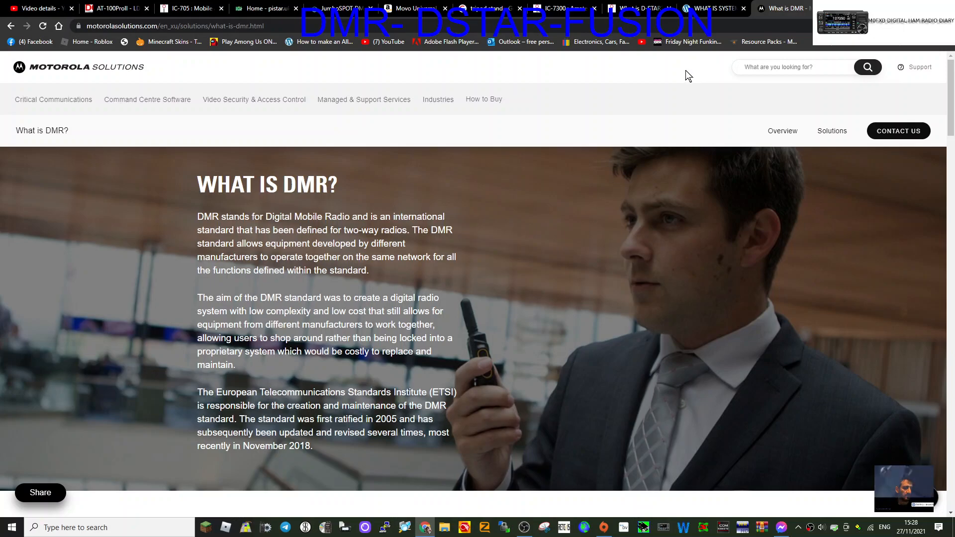
pyautogui.moveTo(759, 109)
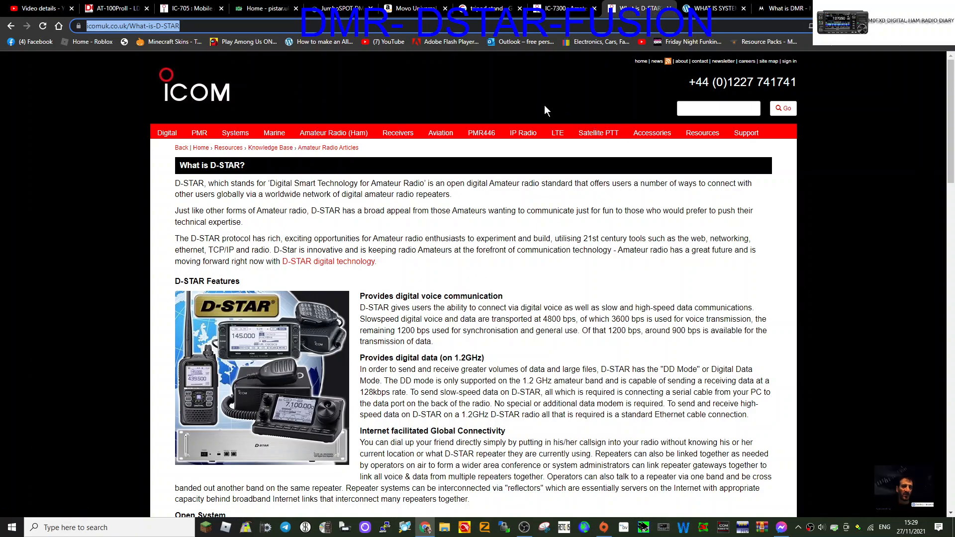
# Step: From the System Fusion tab, open a new tab and search Google for 'WIRS X'
pyautogui.click(712, 8)
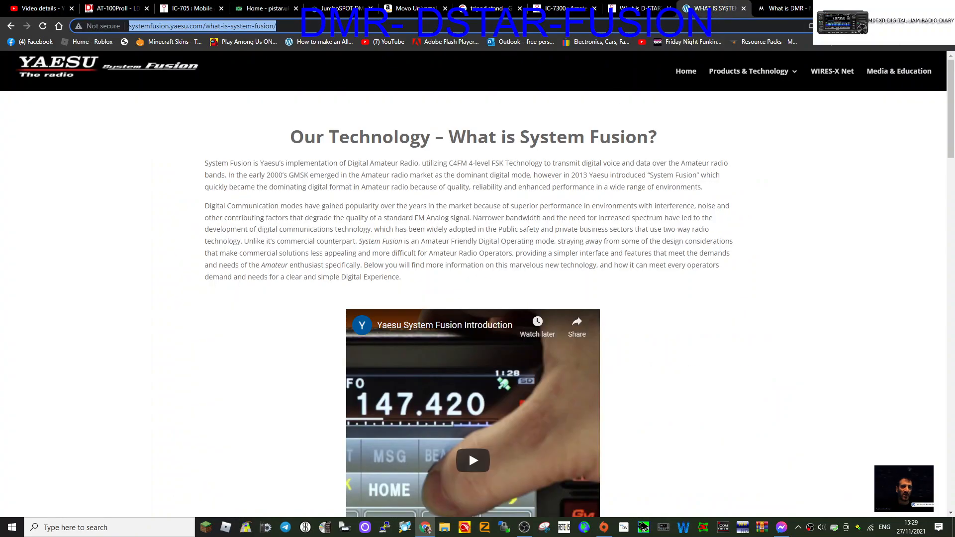
pyautogui.click(790, 8)
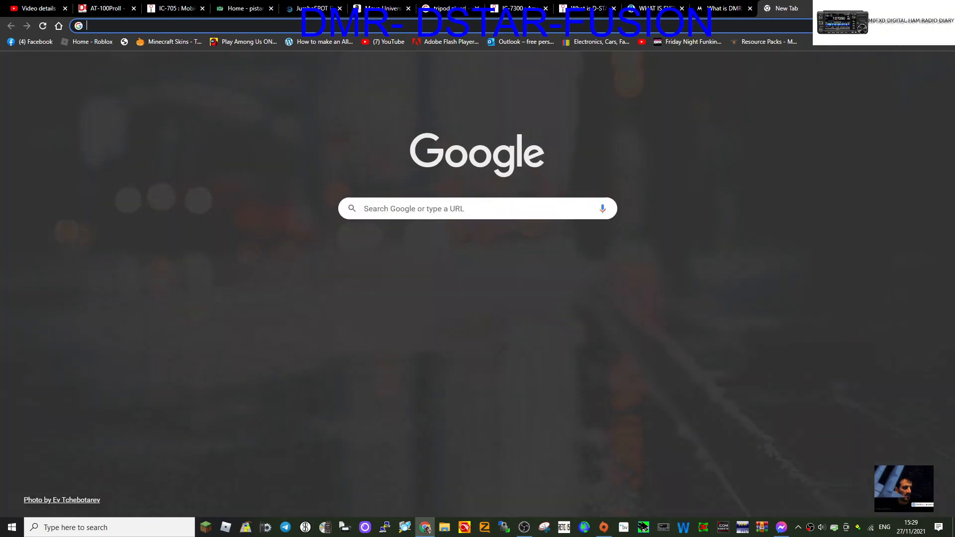
pyautogui.write('WIRS X')
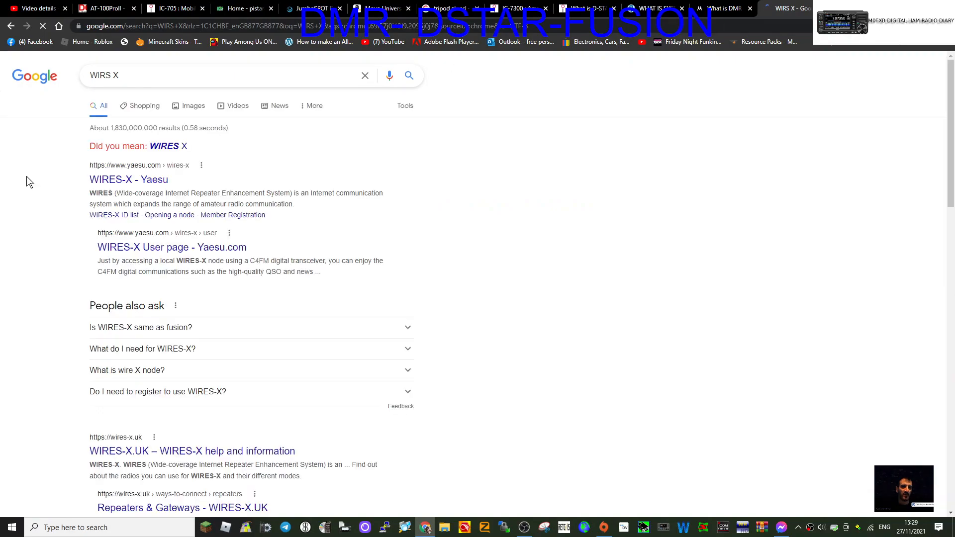
# Step: Open the 'WIRES-X - Yaesu' search result
pyautogui.click(129, 179)
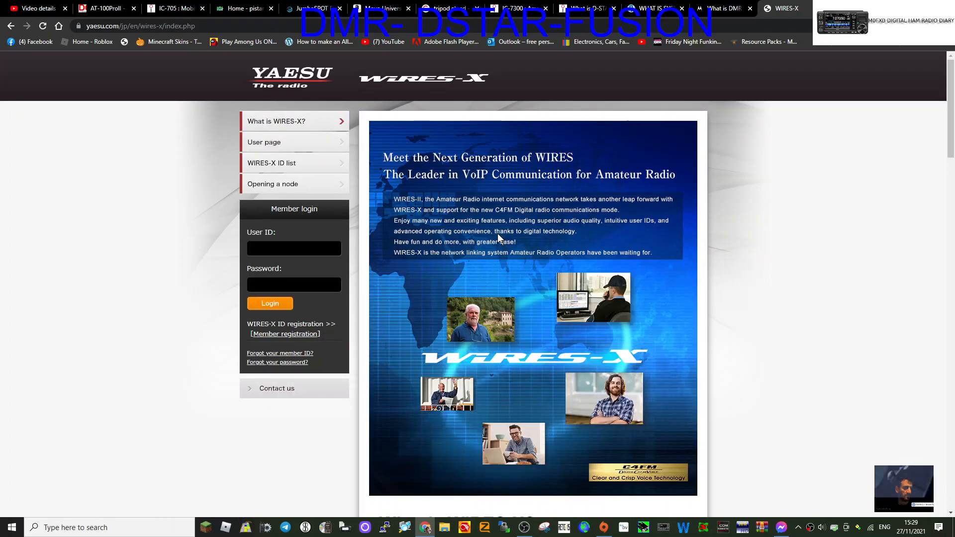
pyautogui.moveTo(697, 384)
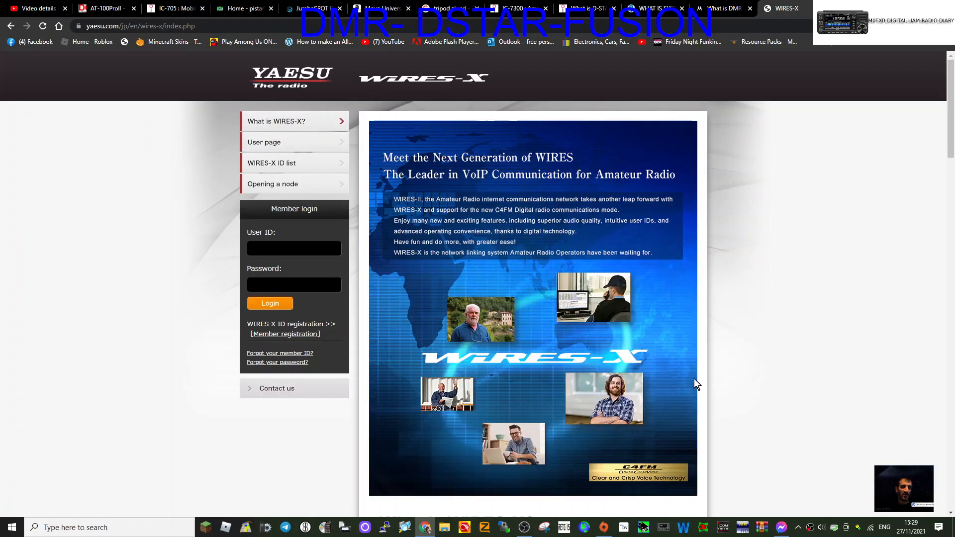
pyautogui.moveTo(640, 350)
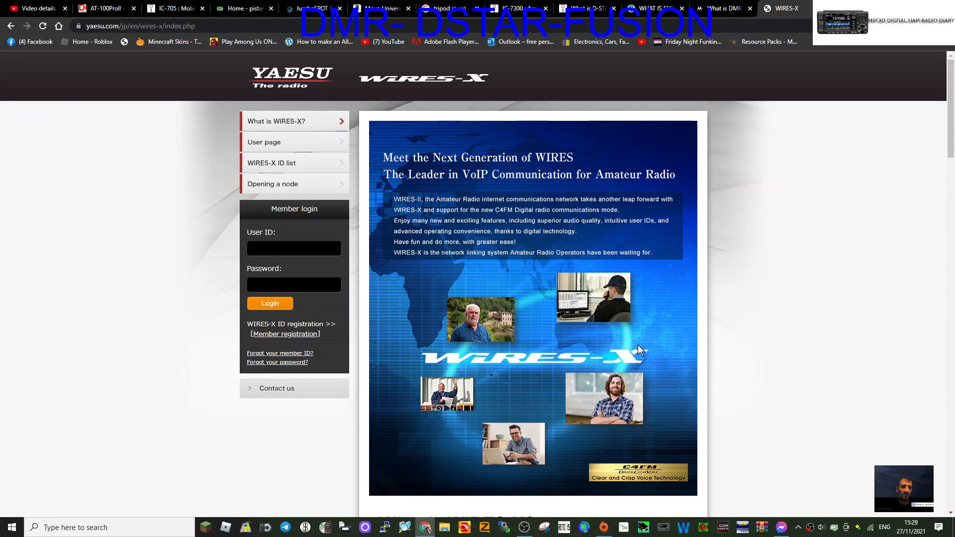
pyautogui.moveTo(436, 250)
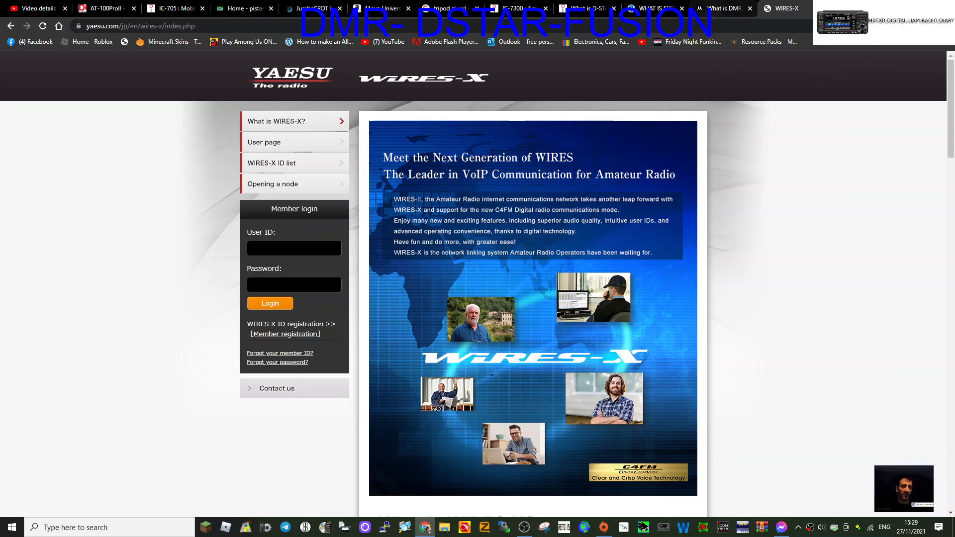
pyautogui.moveTo(725, 8)
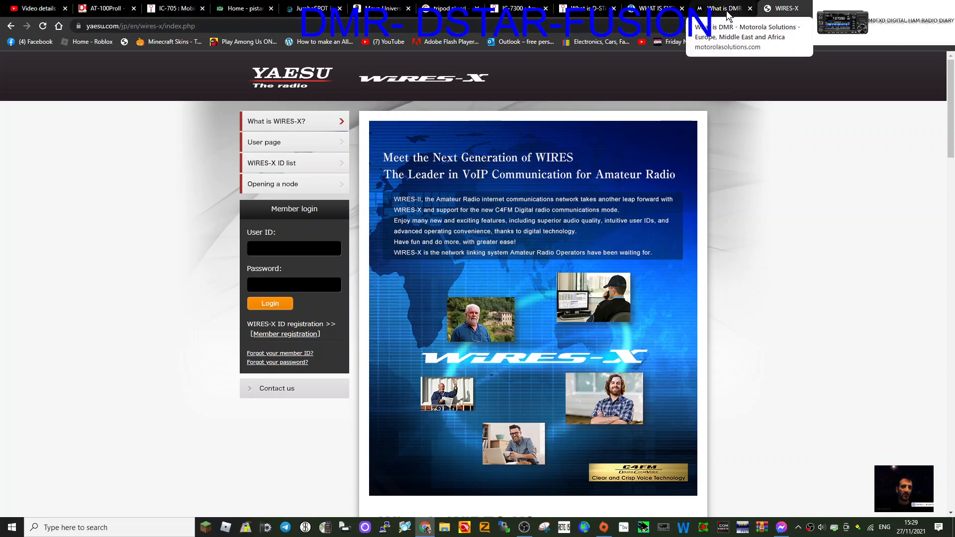
pyautogui.moveTo(788, 231)
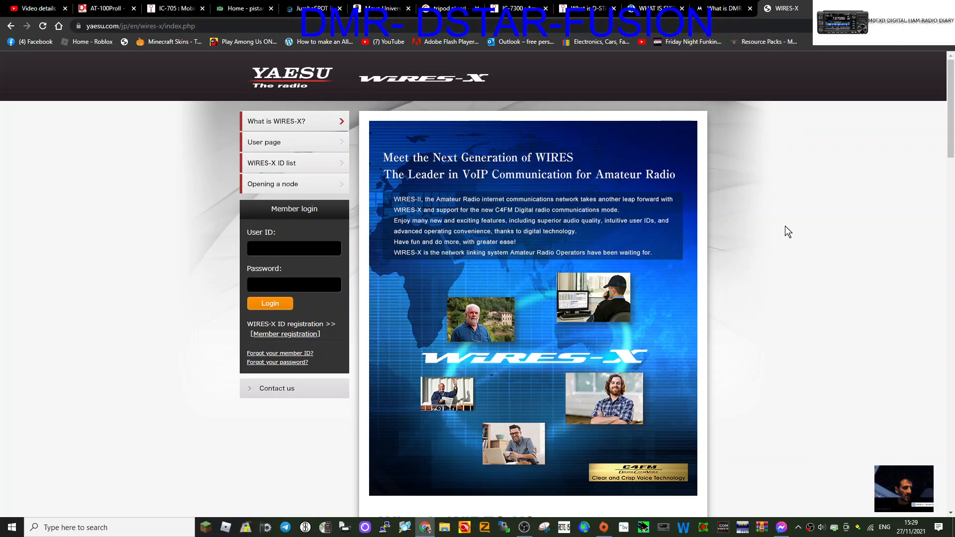
pyautogui.moveTo(765, 180)
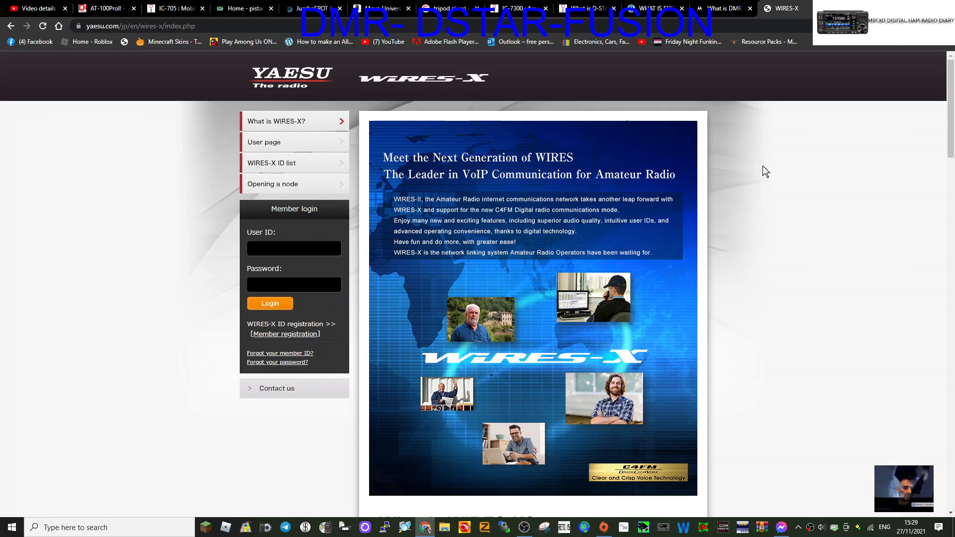
pyautogui.click(721, 8)
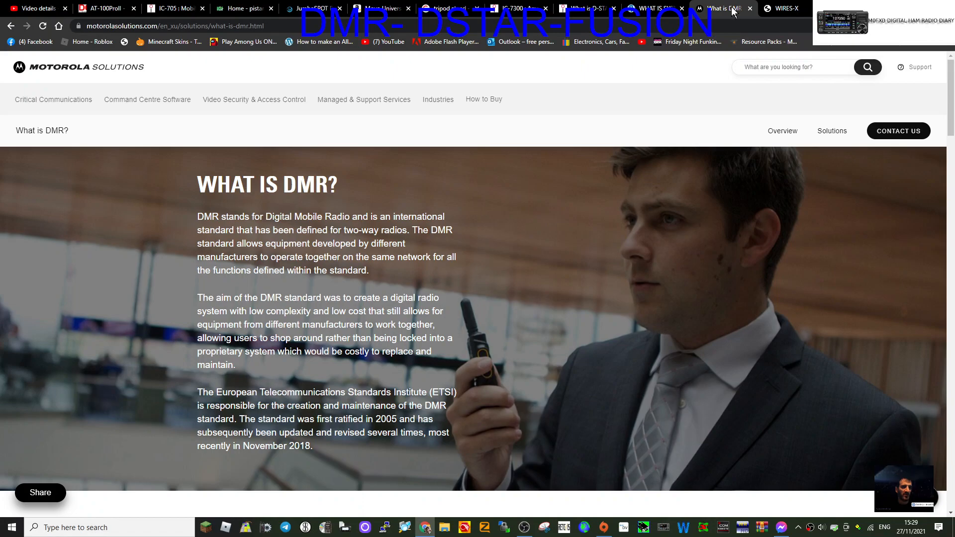
pyautogui.scroll(-3)
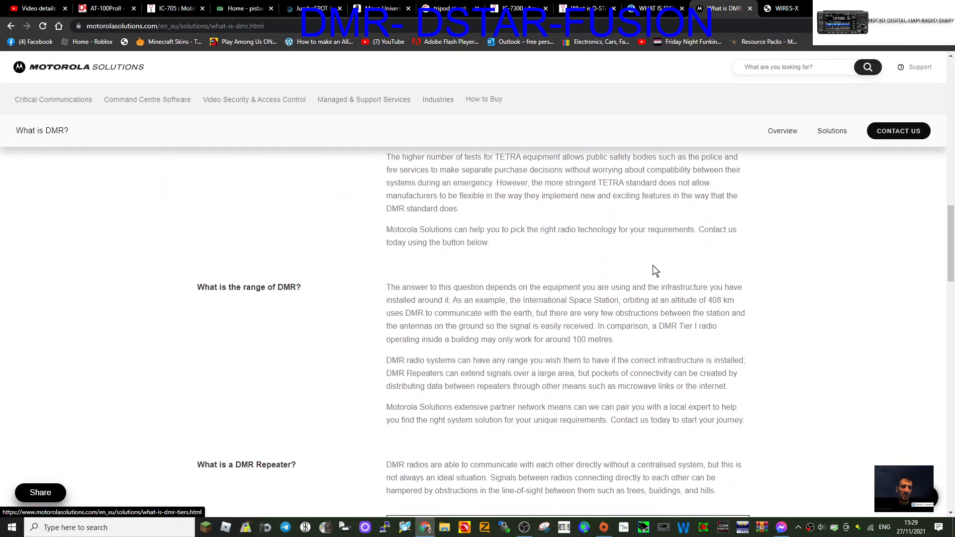
pyautogui.scroll(-3)
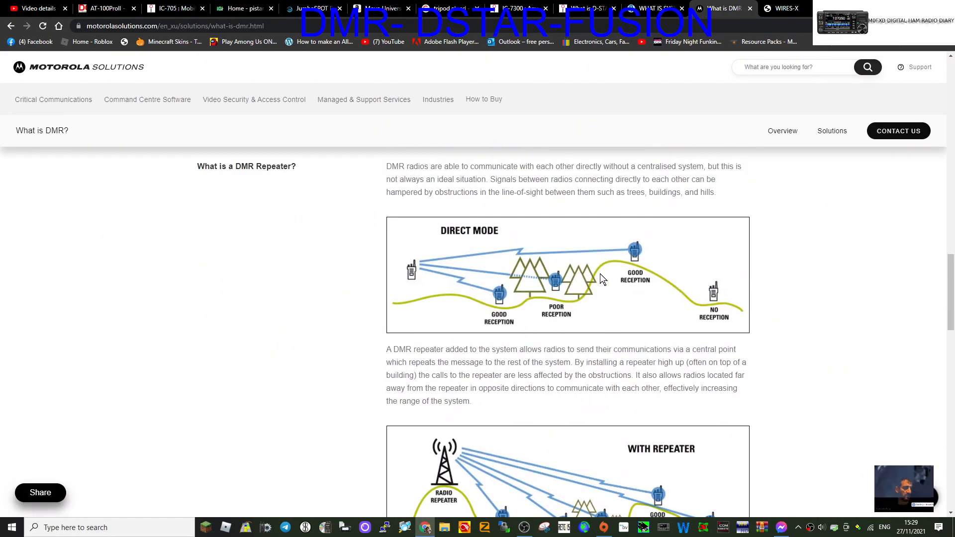
pyautogui.scroll(3)
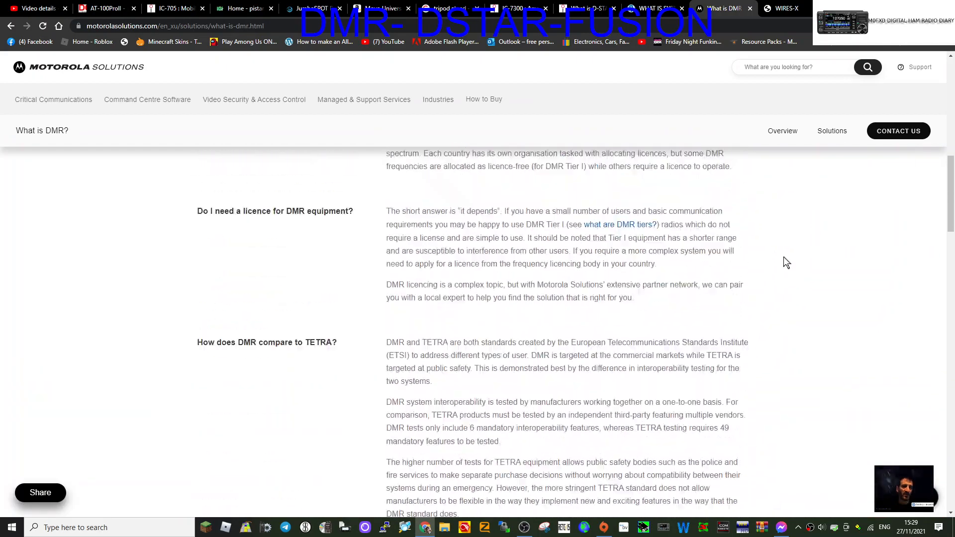
pyautogui.scroll(3)
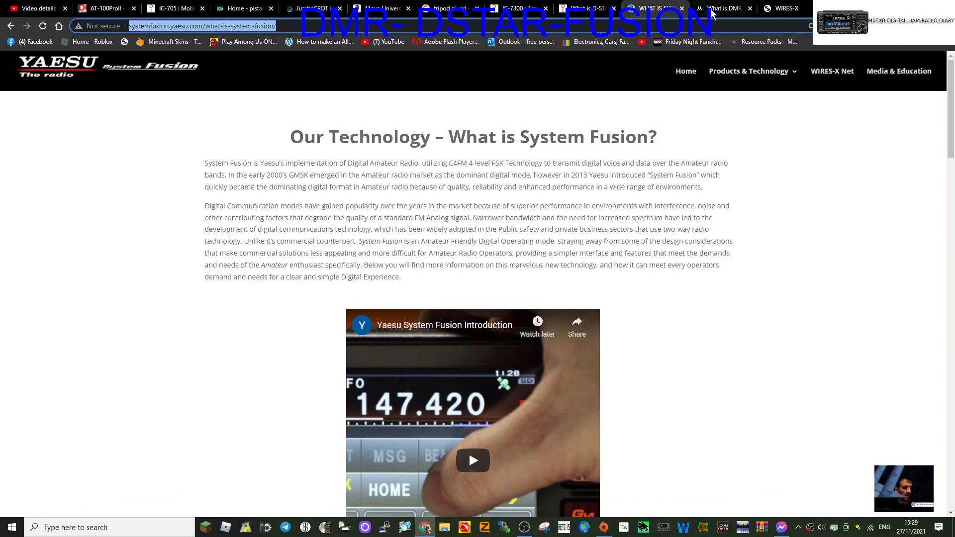
pyautogui.click(785, 8)
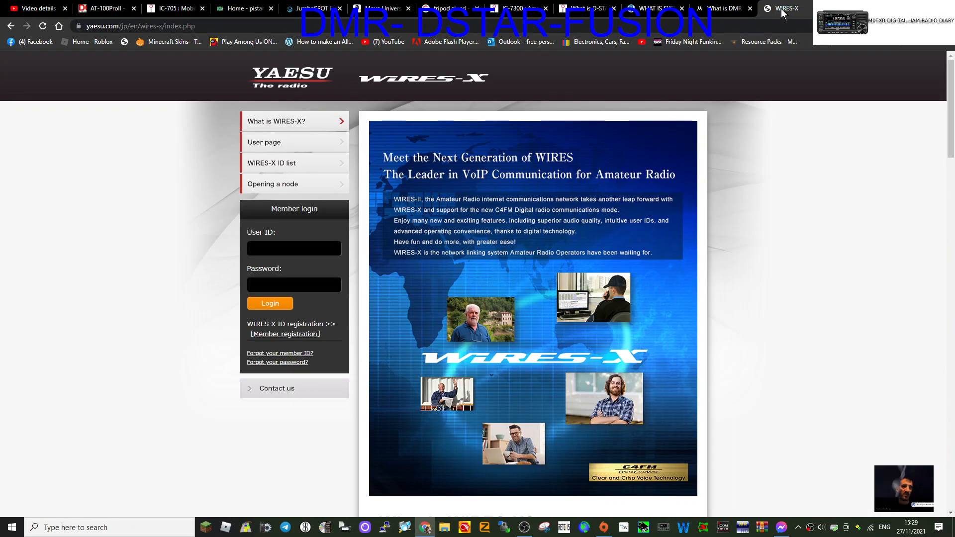